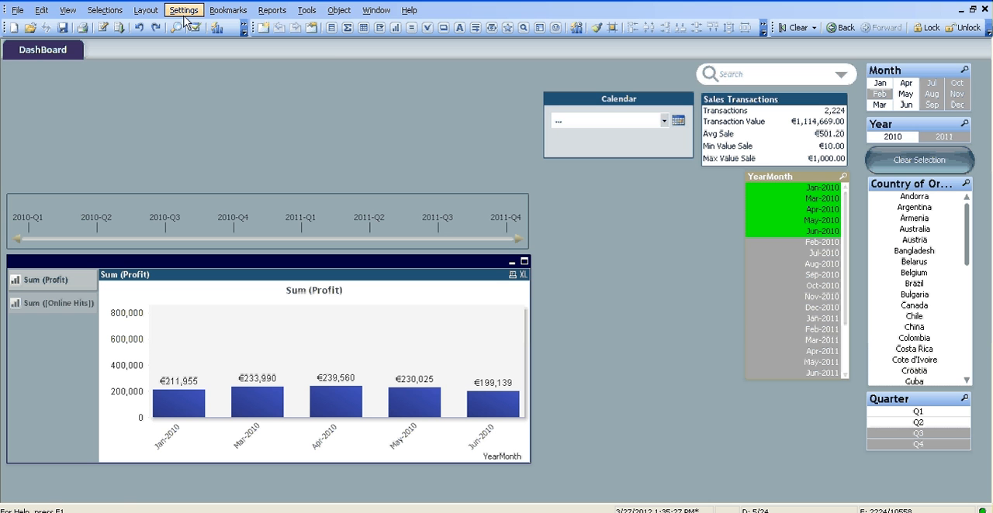
Open the Settings menu.
left_click(184, 9)
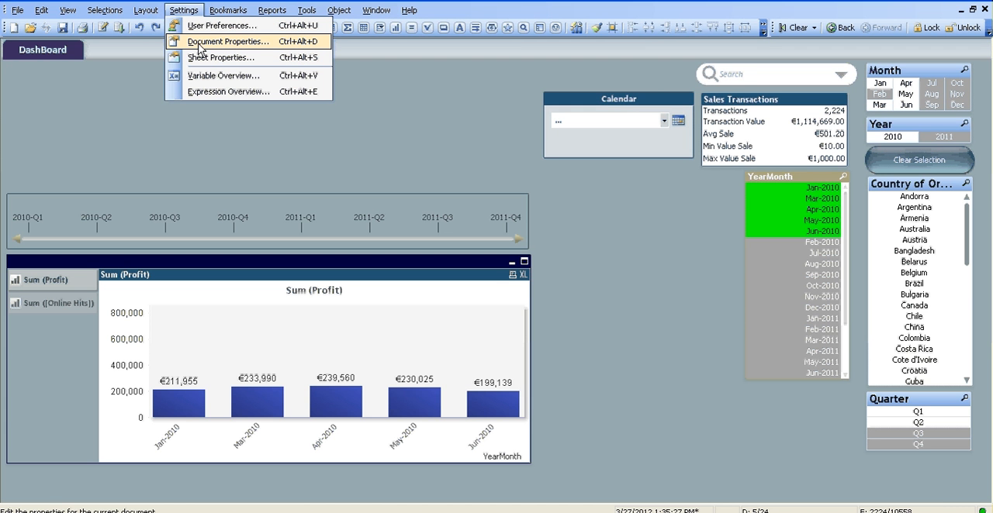
Open Document Properties and turn Hide Tabrow back off so the tab row shows.
left_click(228, 41)
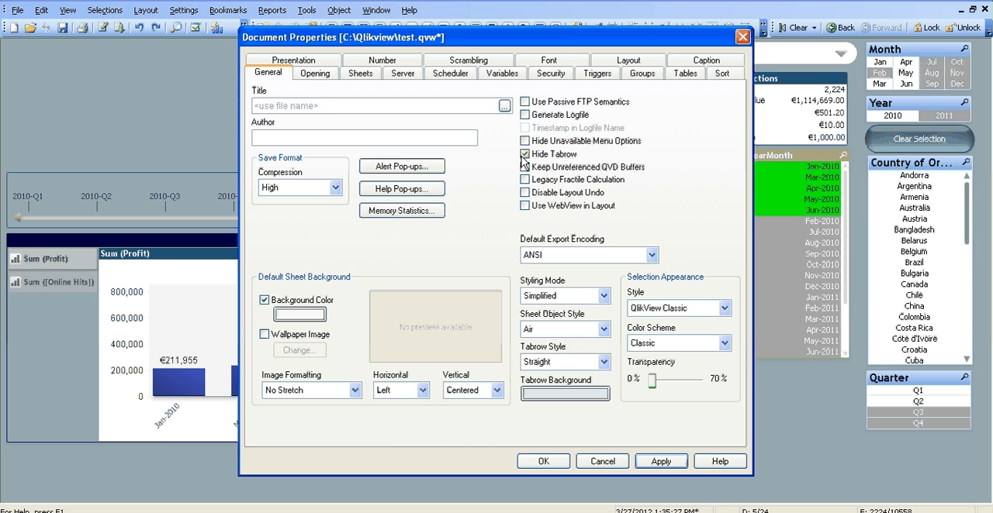
left_click(660, 461)
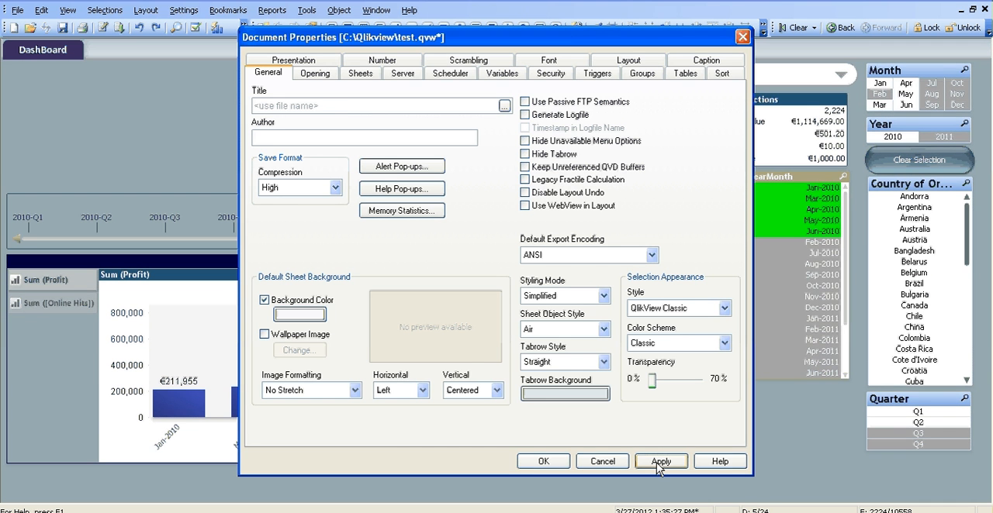
mouse_move(548, 288)
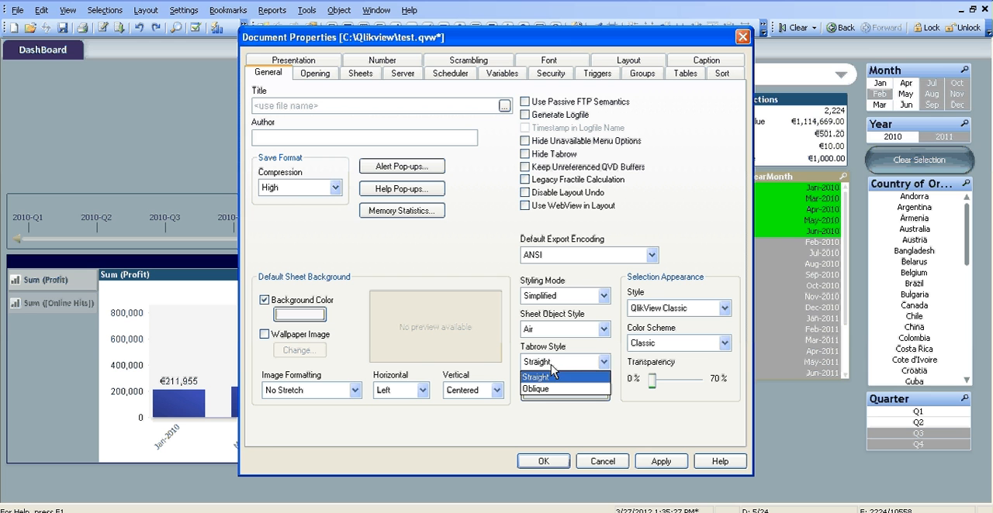
mouse_move(536, 388)
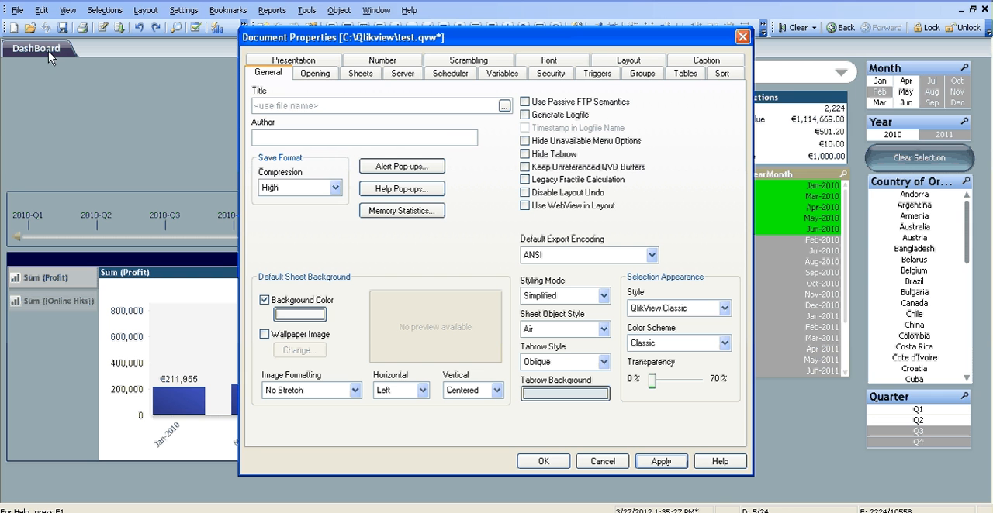
mouse_move(603, 329)
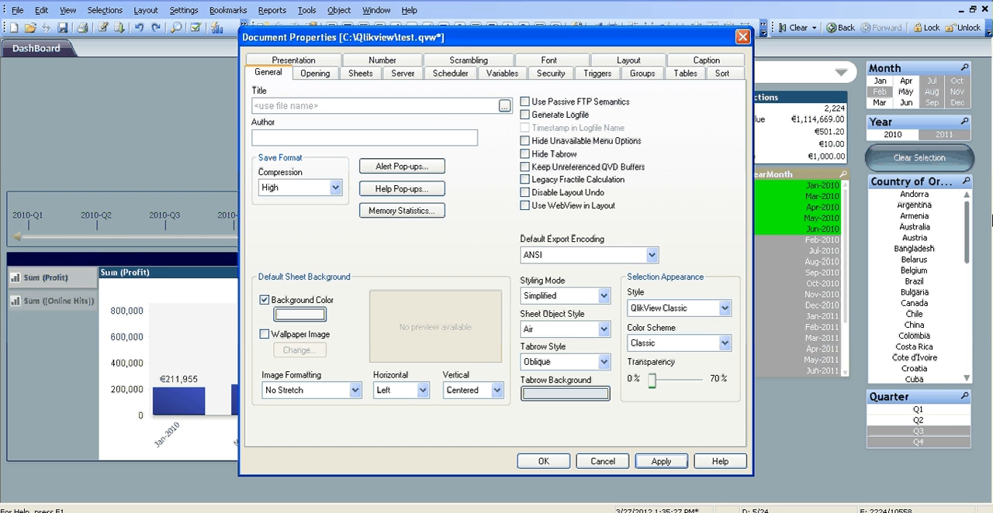
mouse_move(783, 169)
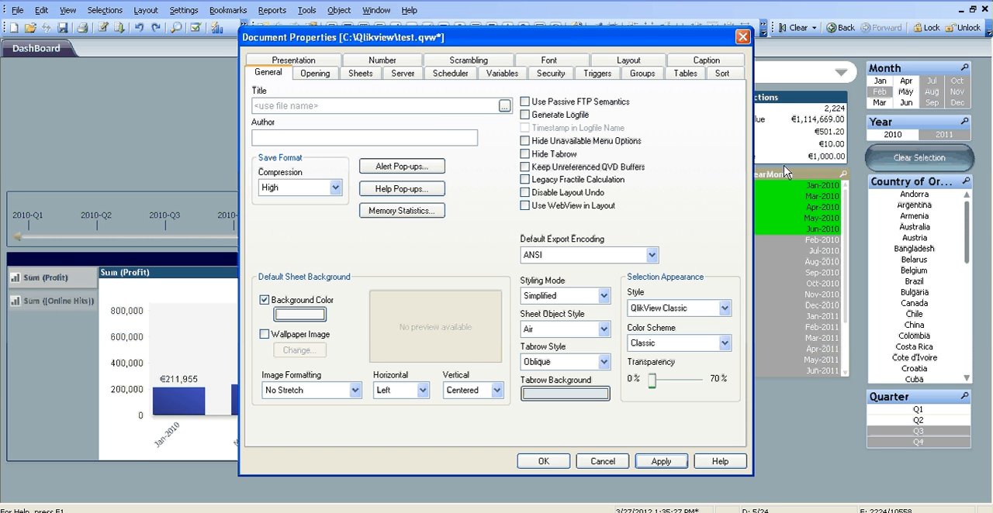
Set Sheet Object Style to Glass and Selection Appearance Style to LED Checkboxes.
left_click(608, 328)
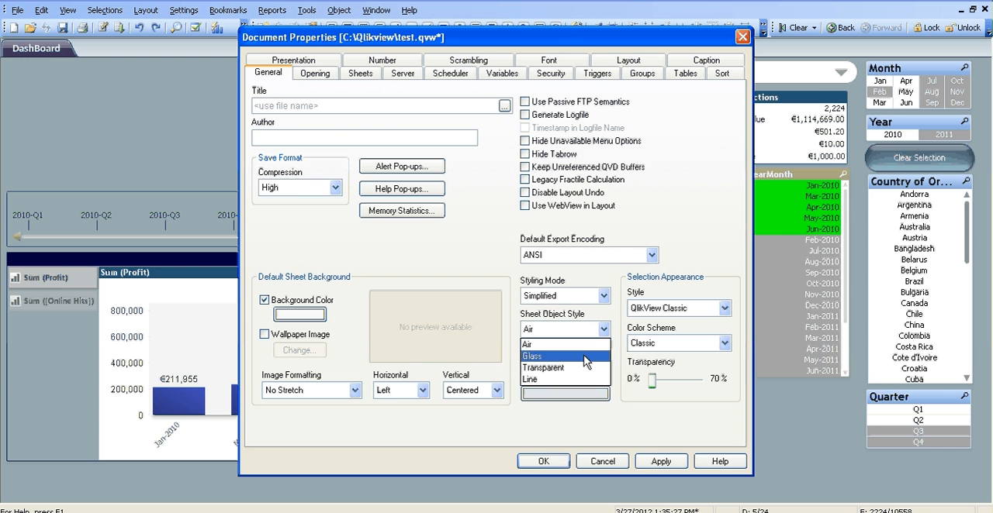
left_click(535, 355)
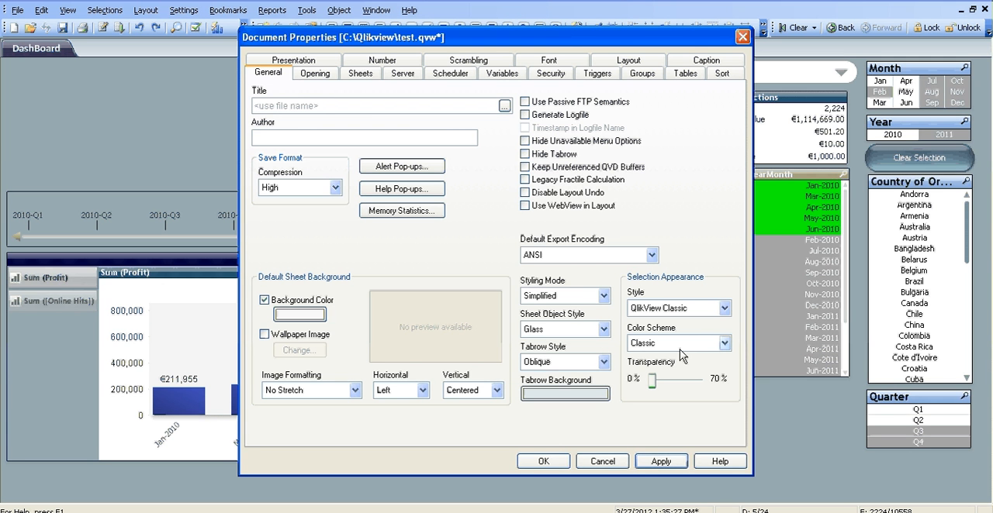
mouse_move(688, 297)
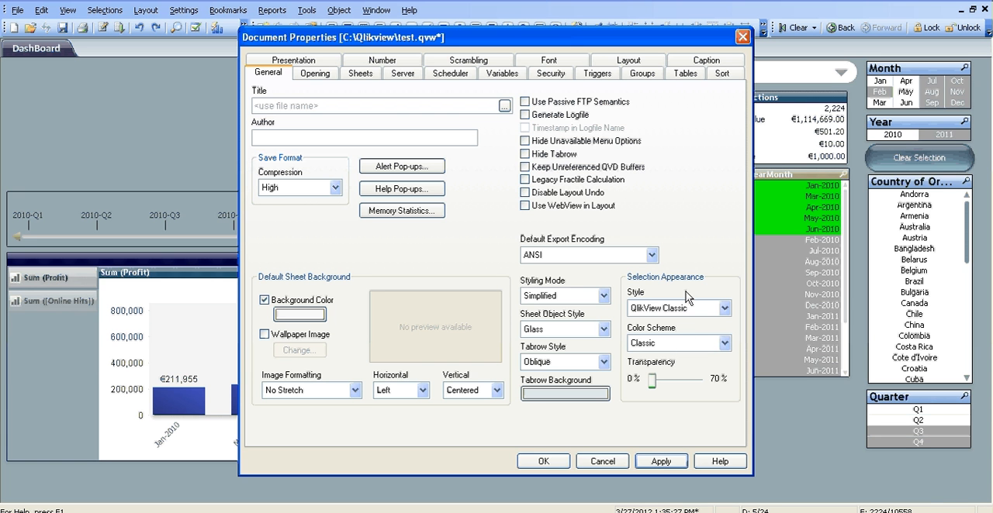
mouse_move(790, 190)
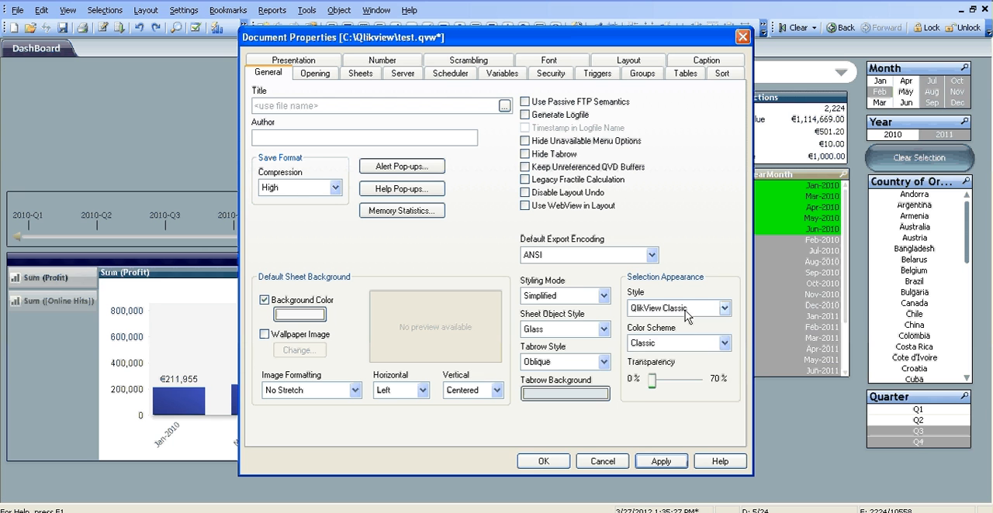
left_click(728, 308)
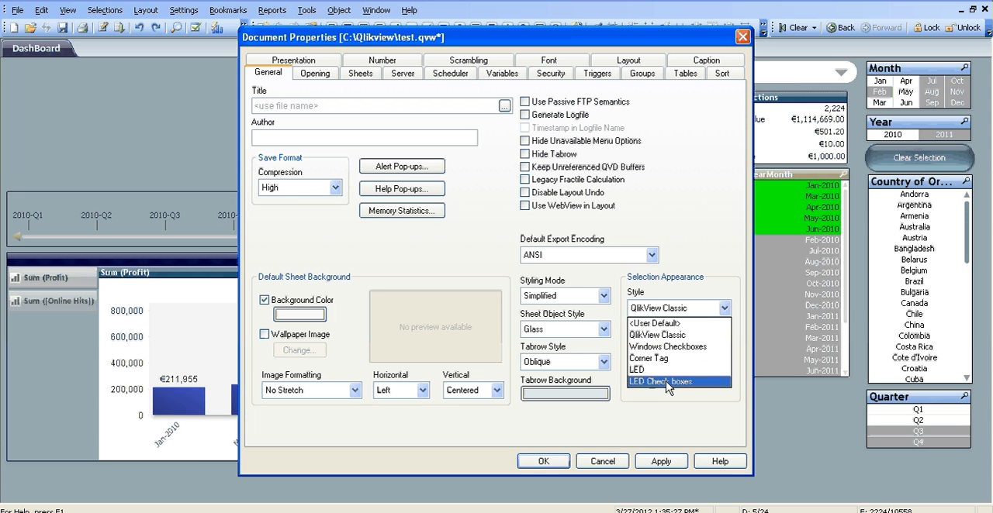
left_click(671, 381)
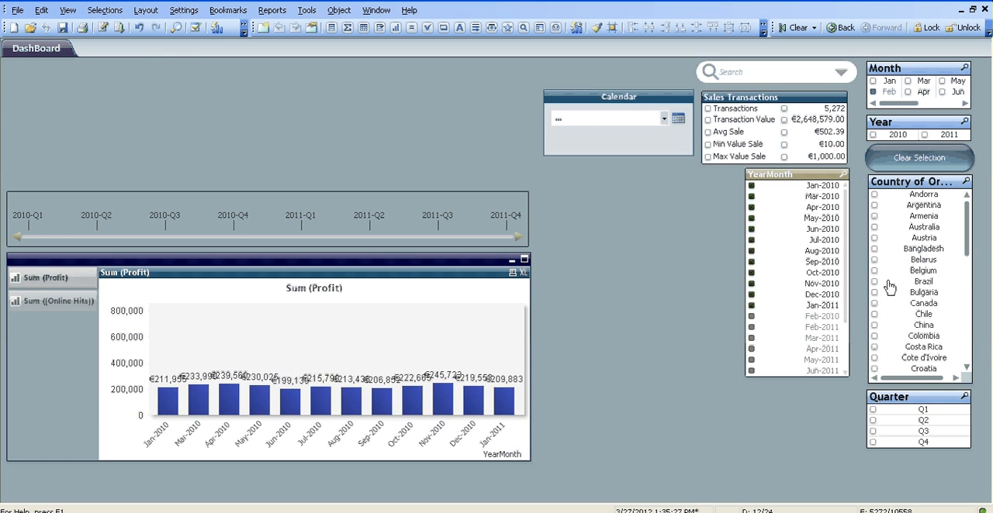
mouse_move(899, 232)
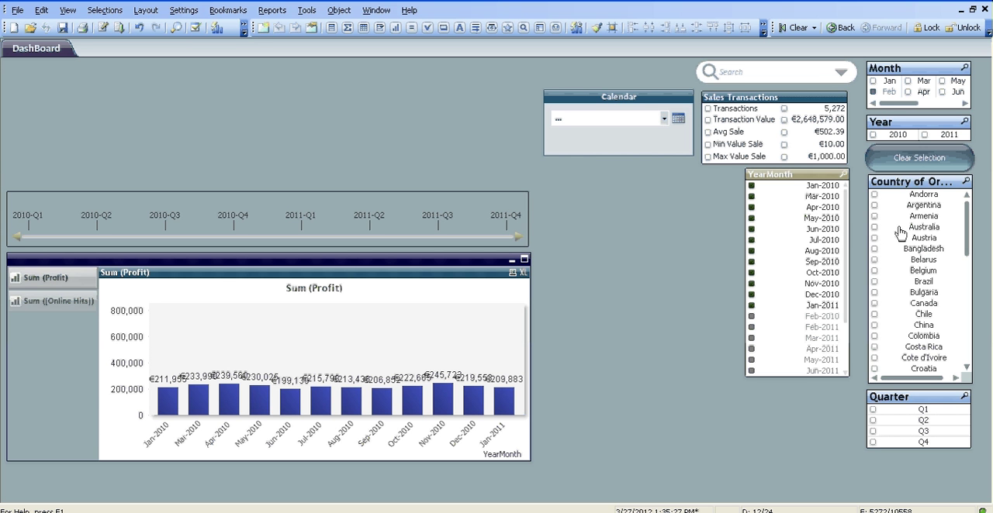
mouse_move(874, 211)
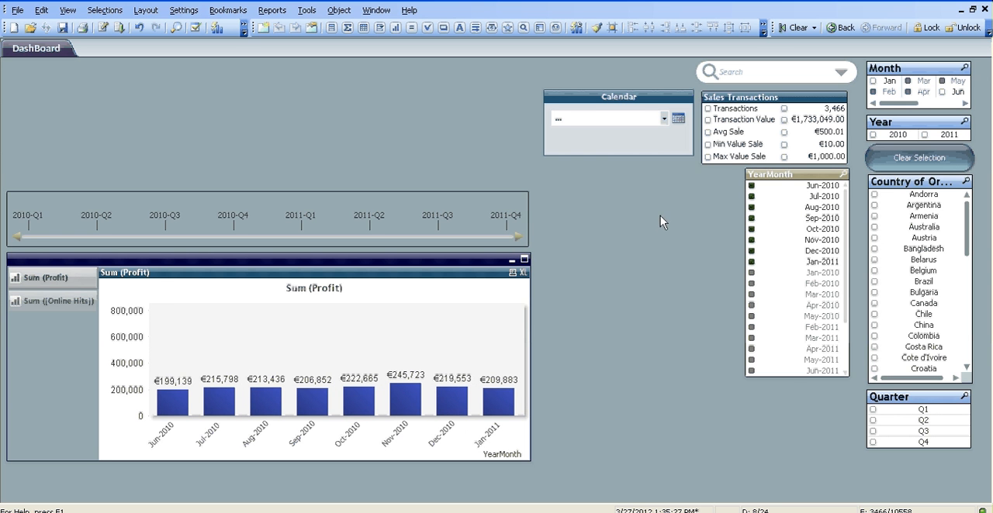
mouse_move(606, 203)
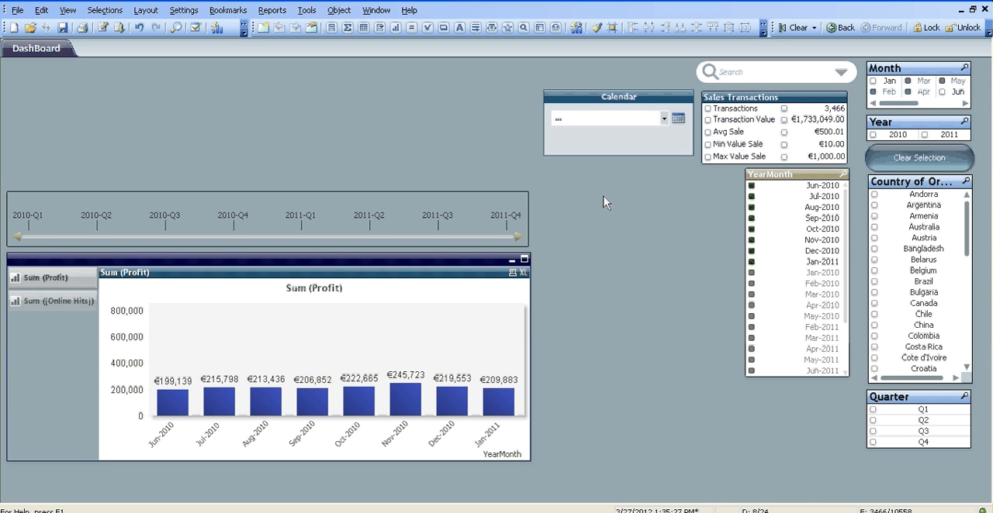